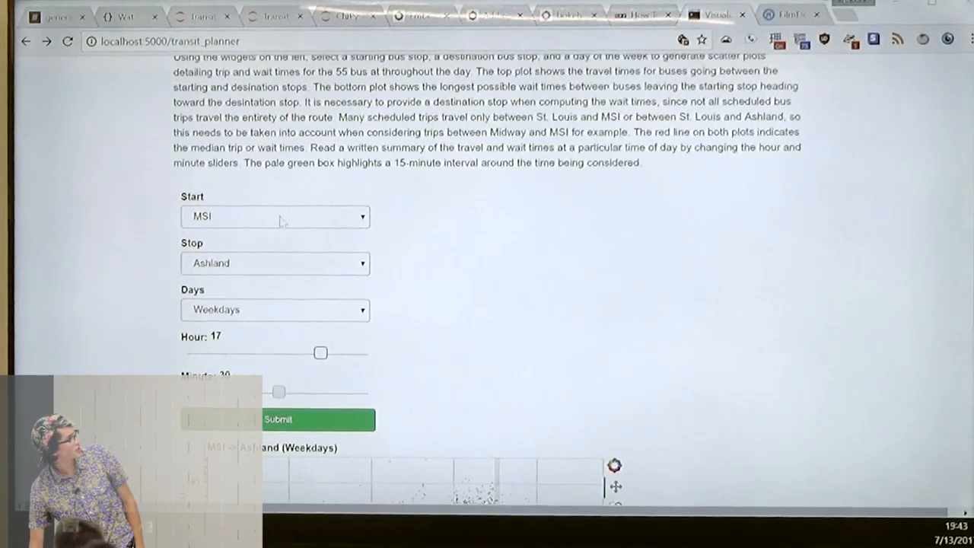
# Step: Plan a GarfieldRed-to-Woodlawn trip departing at hour 15 and generate plots and summary
pyautogui.click(275, 216)
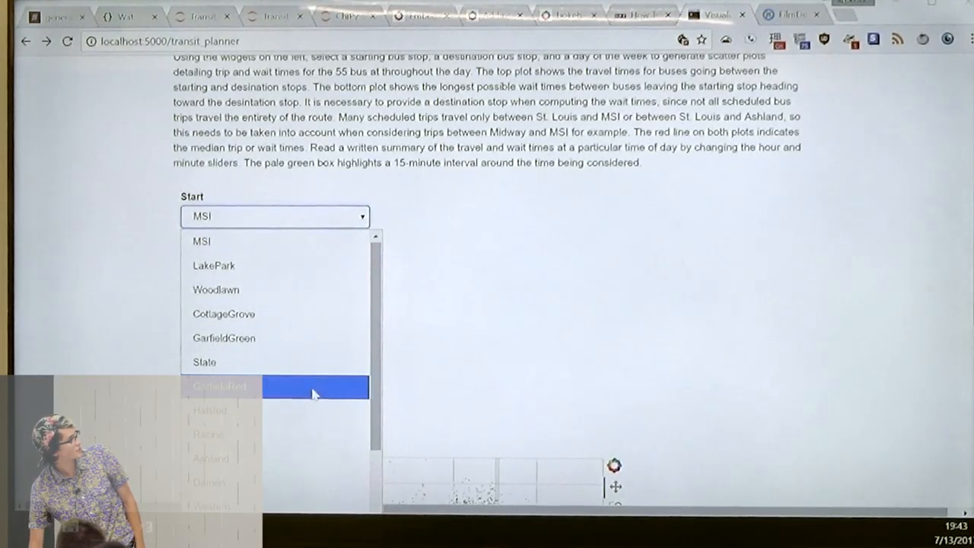
pyautogui.click(220, 386)
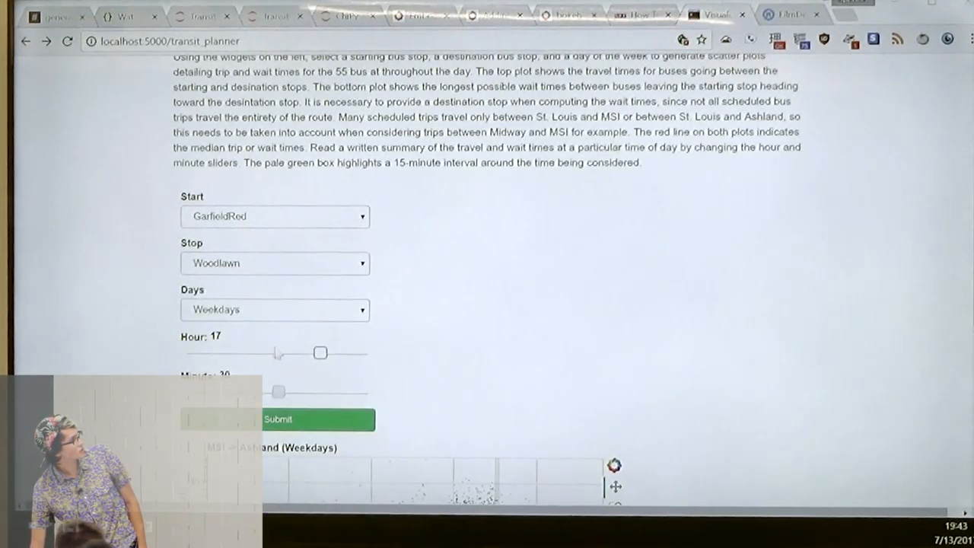
pyautogui.moveTo(320, 353); pyautogui.dragTo(312, 352)
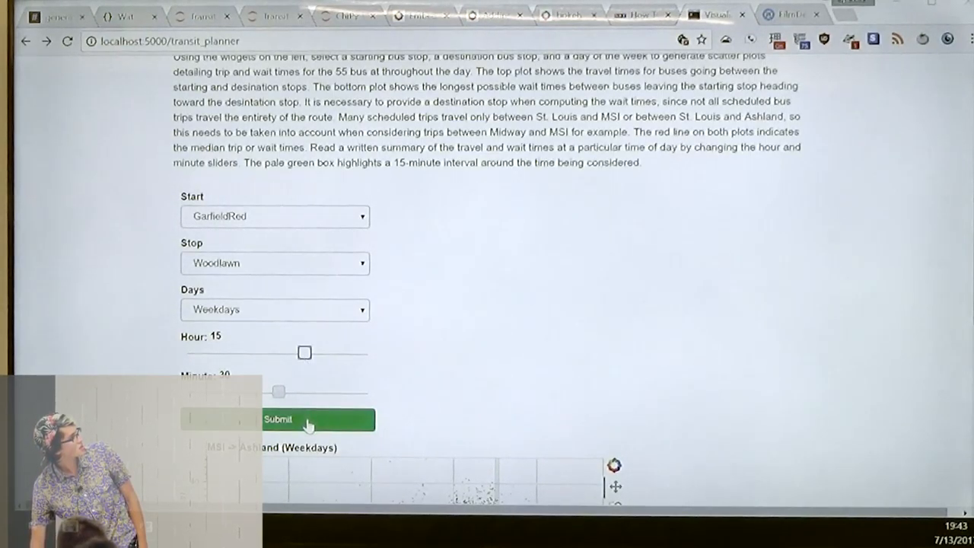
pyautogui.click(278, 419)
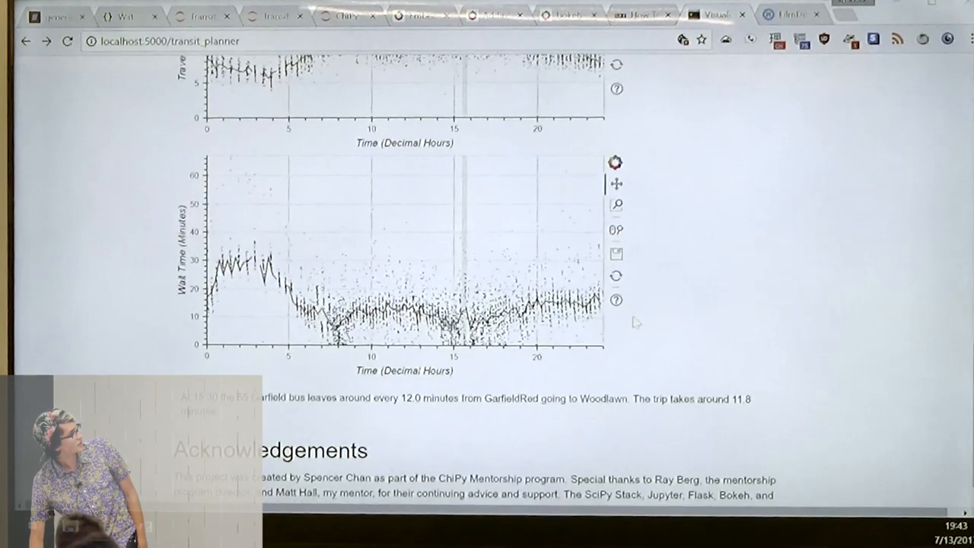